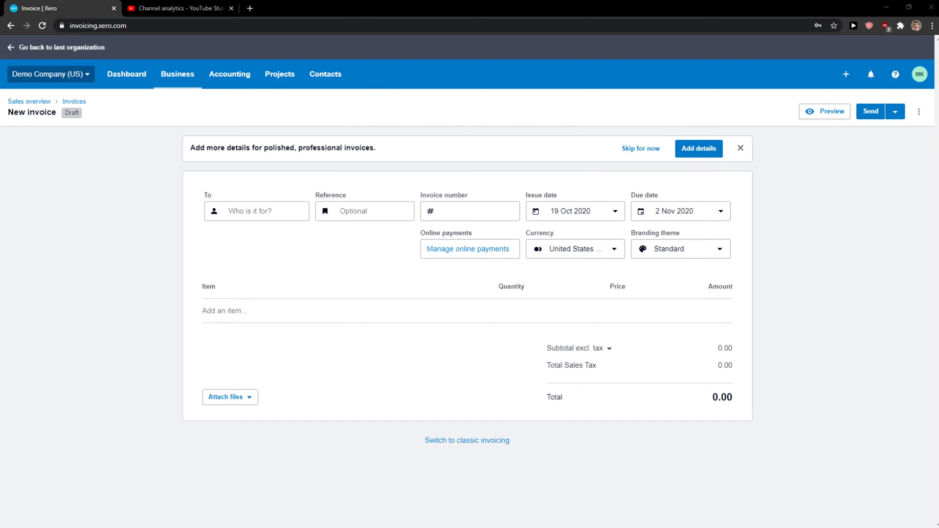
pyautogui.moveTo(187, 305)
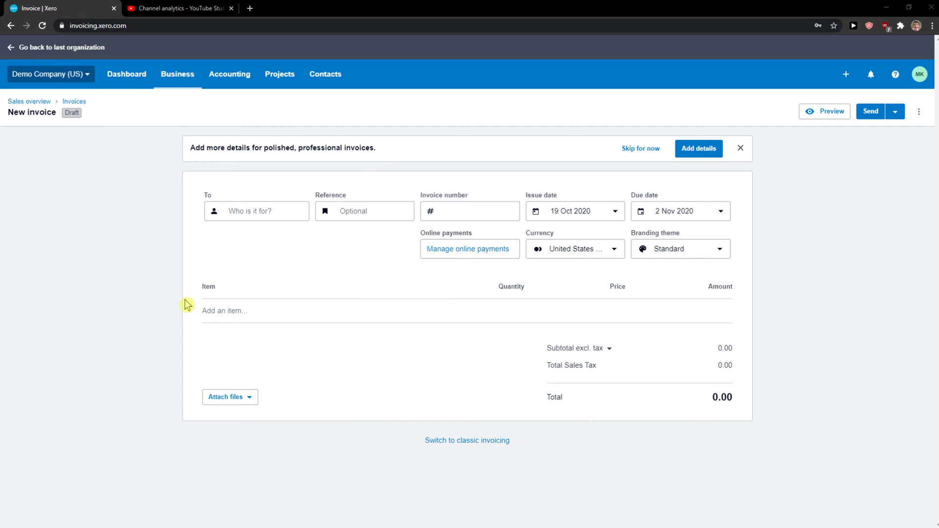
pyautogui.moveTo(168, 299)
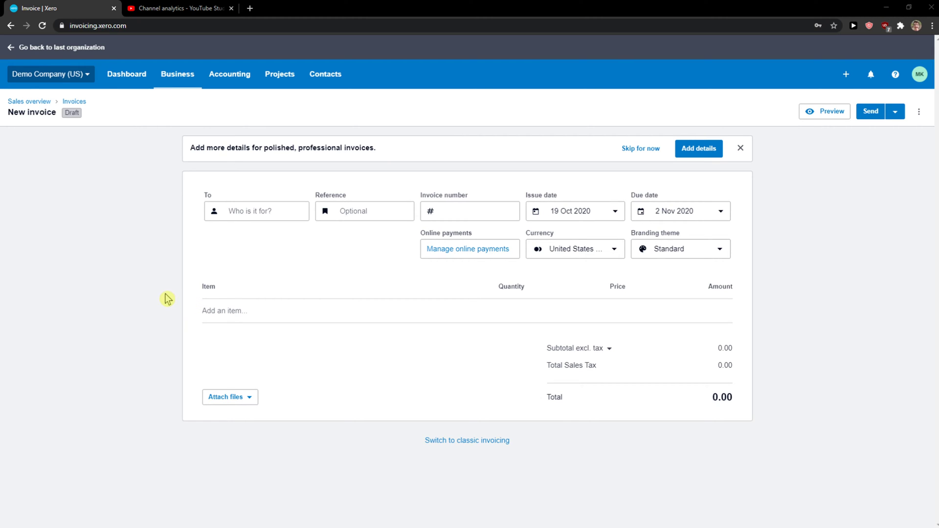
# Visit the 42-item invoices list under Business, then start a fresh blank invoice
pyautogui.click(177, 74)
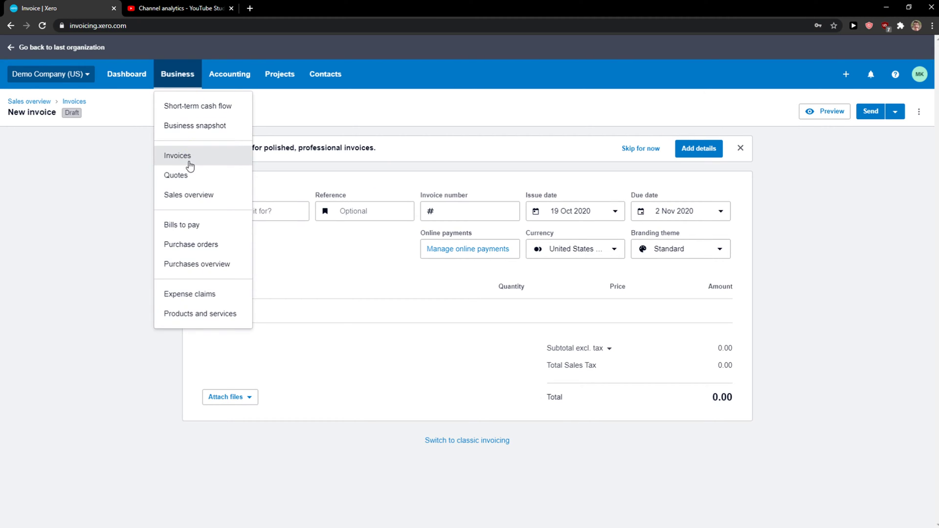
pyautogui.click(177, 155)
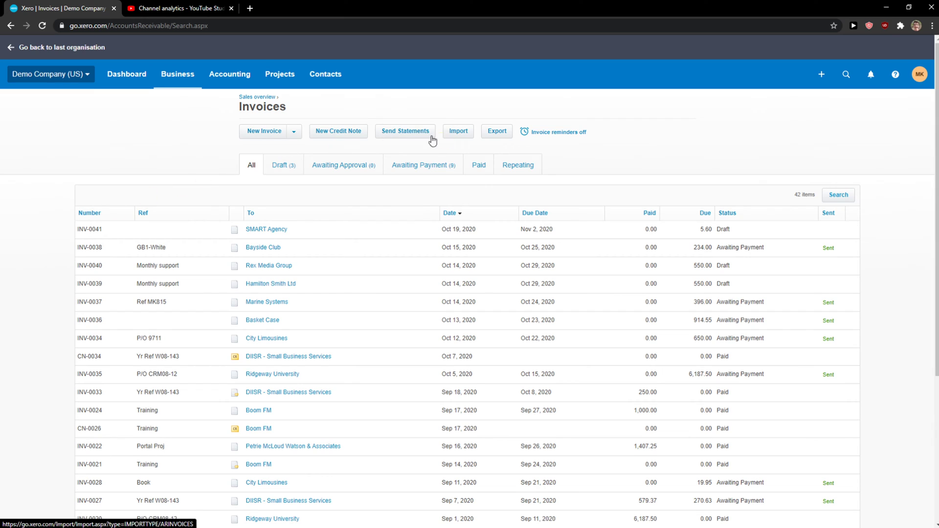
pyautogui.moveTo(260, 144)
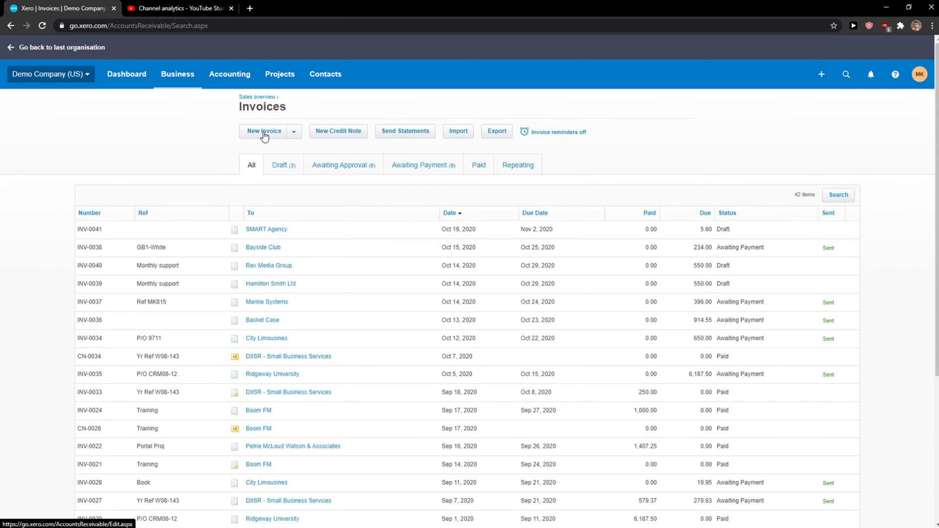
pyautogui.click(264, 131)
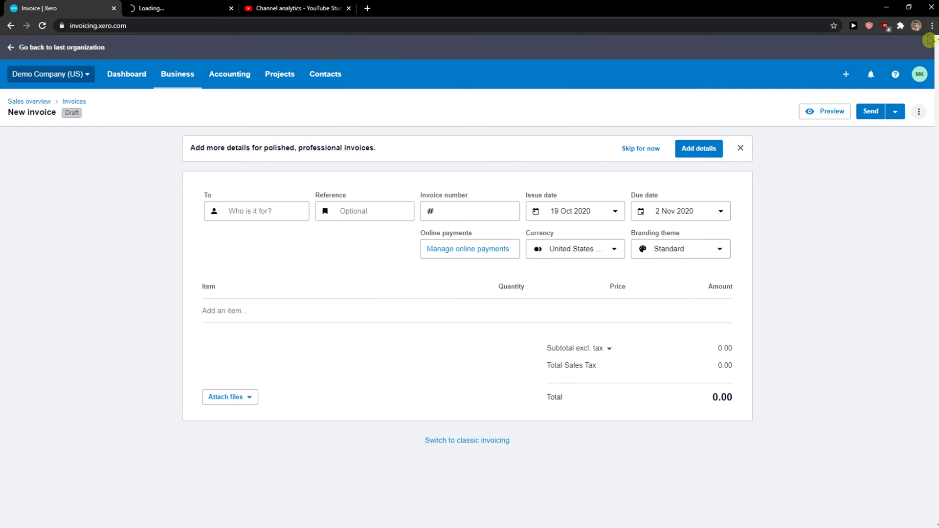
# Bring up Invoice Settings in a second tab, showing the Standard and Special Projects themes
pyautogui.click(919, 74)
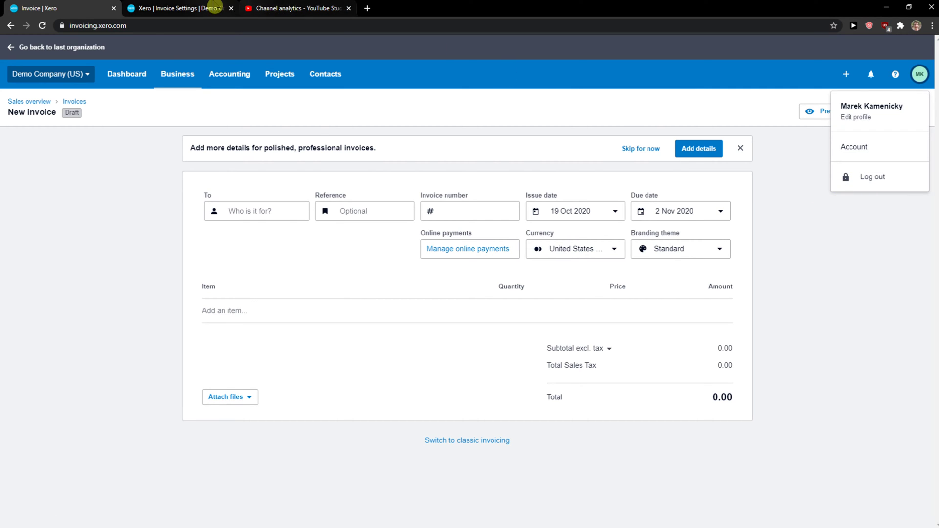
pyautogui.click(173, 7)
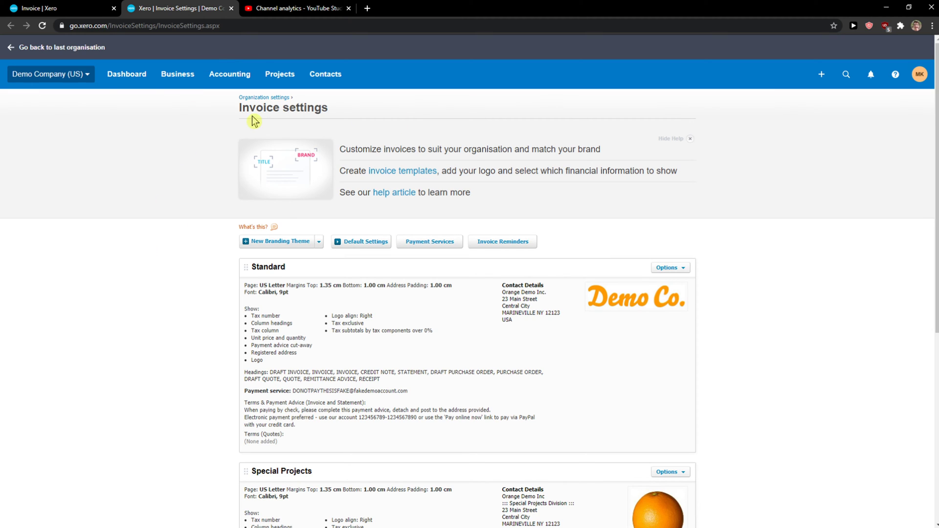
pyautogui.moveTo(478, 306)
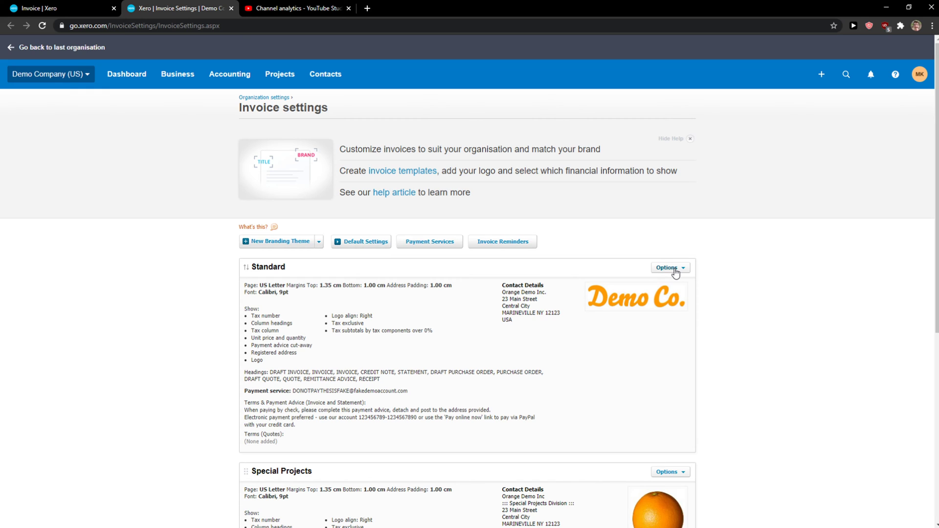
# Edit the Standard branding theme through its Options menu
pyautogui.click(667, 267)
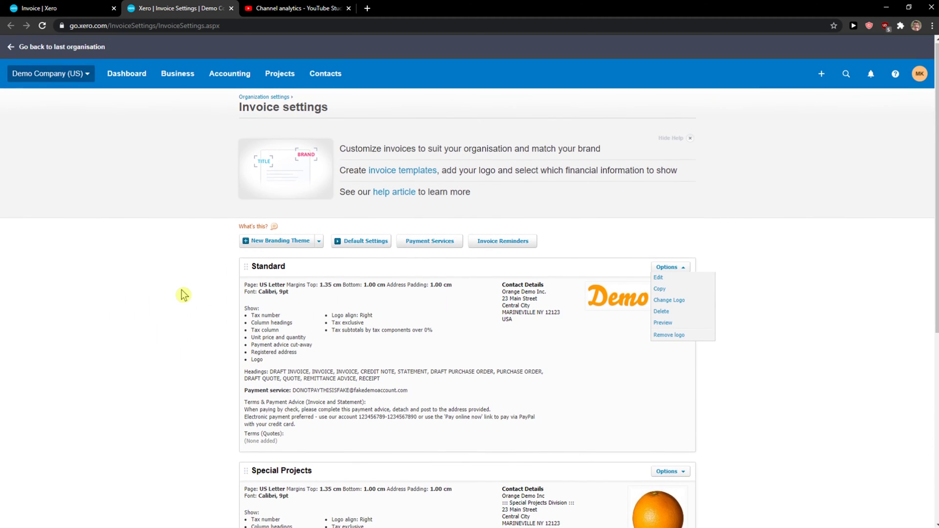
pyautogui.scroll(-3)
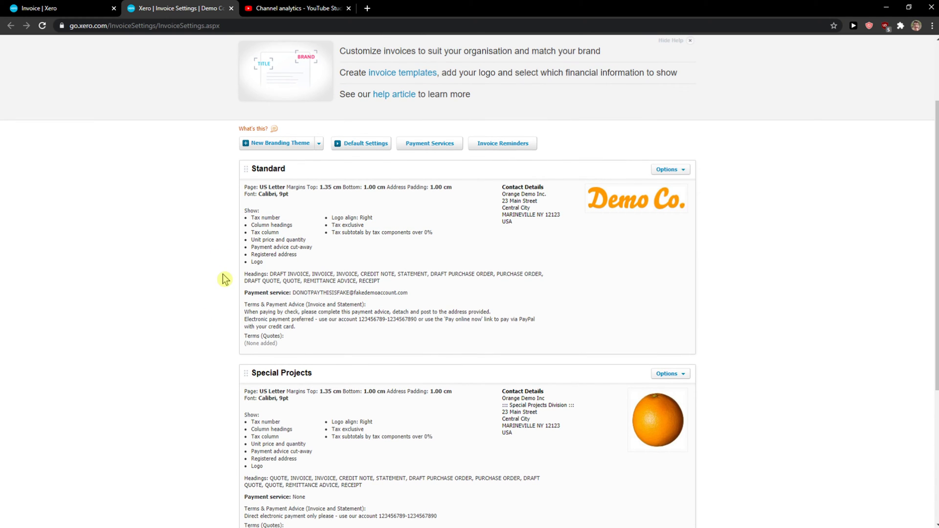
pyautogui.scroll(3)
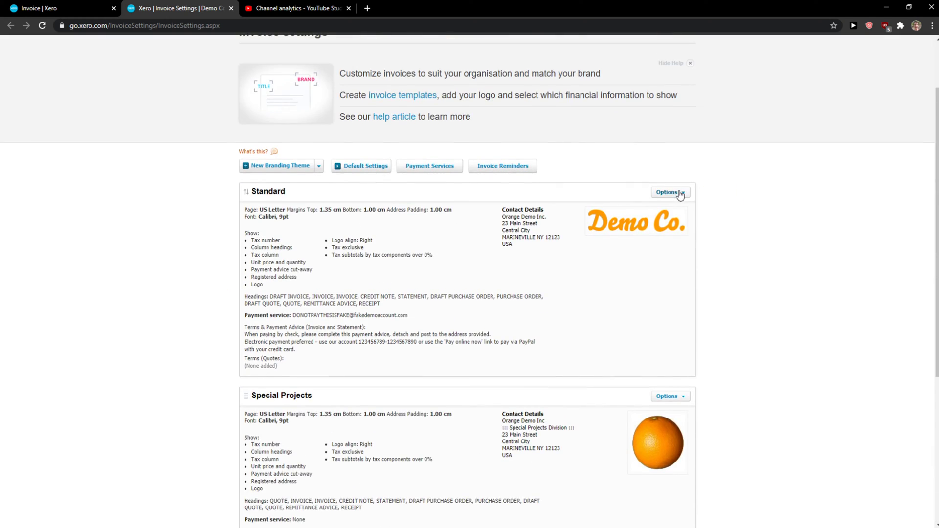
pyautogui.click(666, 192)
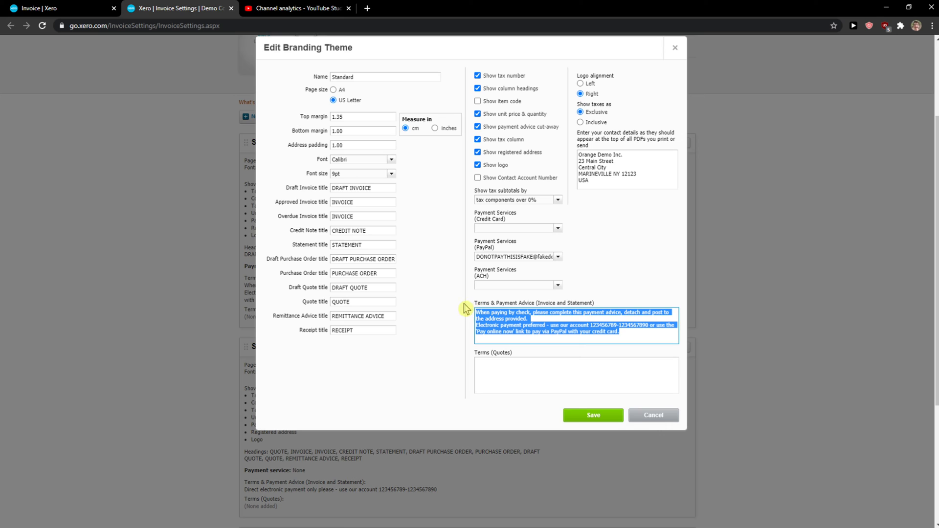
pyautogui.click(575, 321)
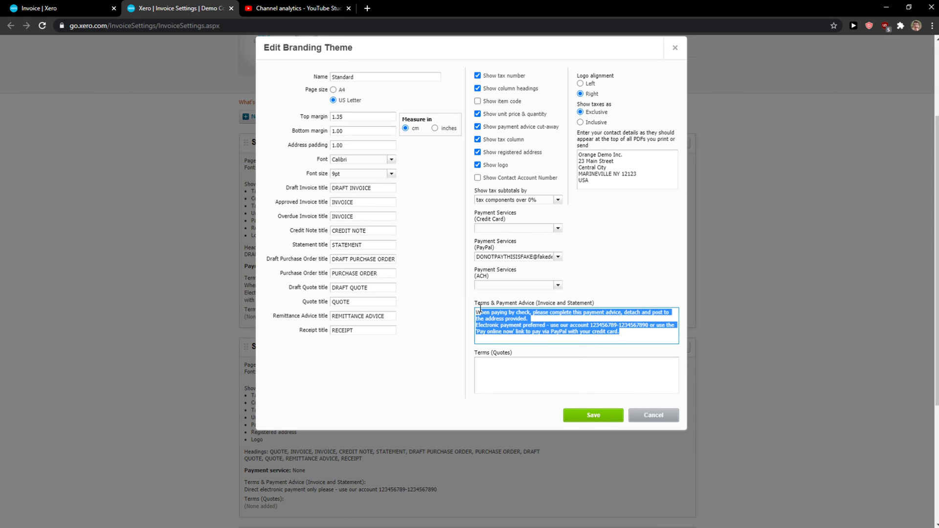
pyautogui.moveTo(534, 299)
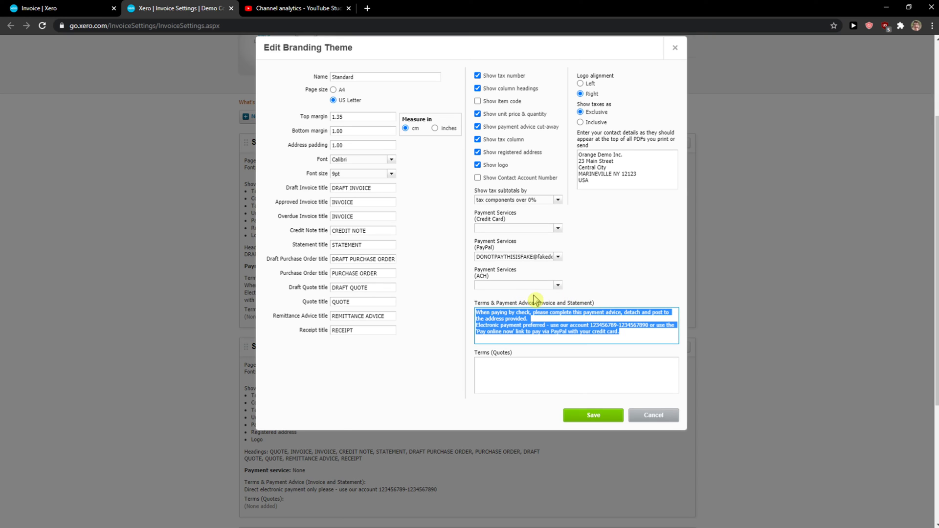
pyautogui.moveTo(531, 310)
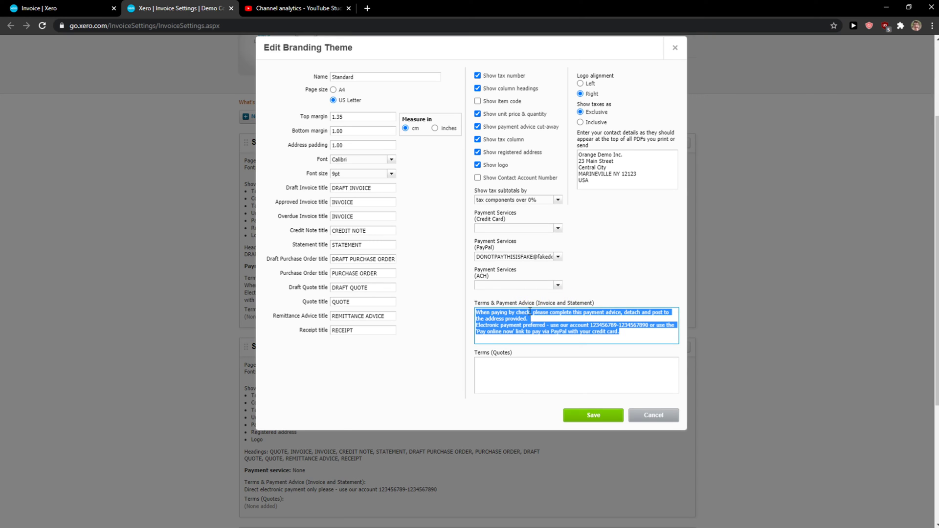